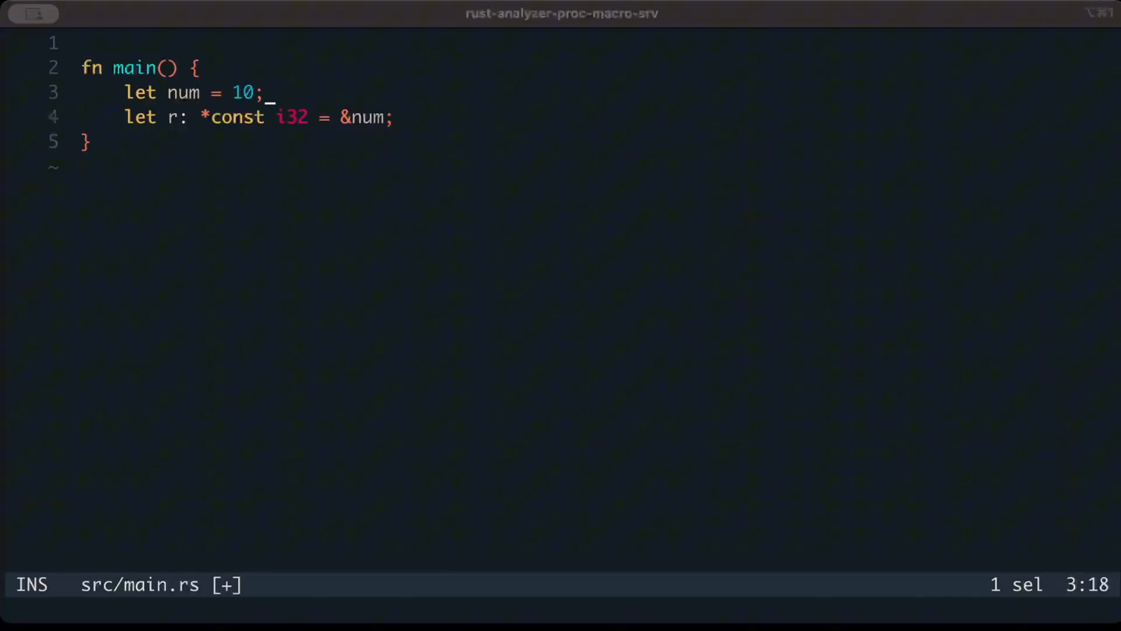
# Step: Finish the num declaration and add println!("{}", *r) inside an unsafe block
pyautogui.press('Escape')
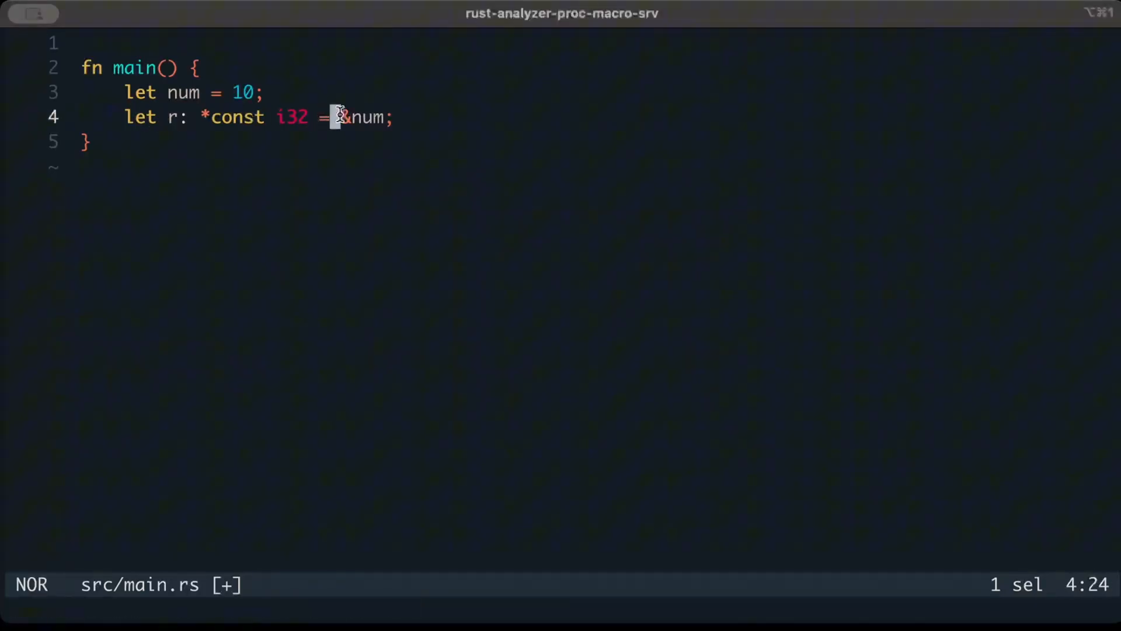
pyautogui.press('y')
pyautogui.write('println!("r: {}", *r);')
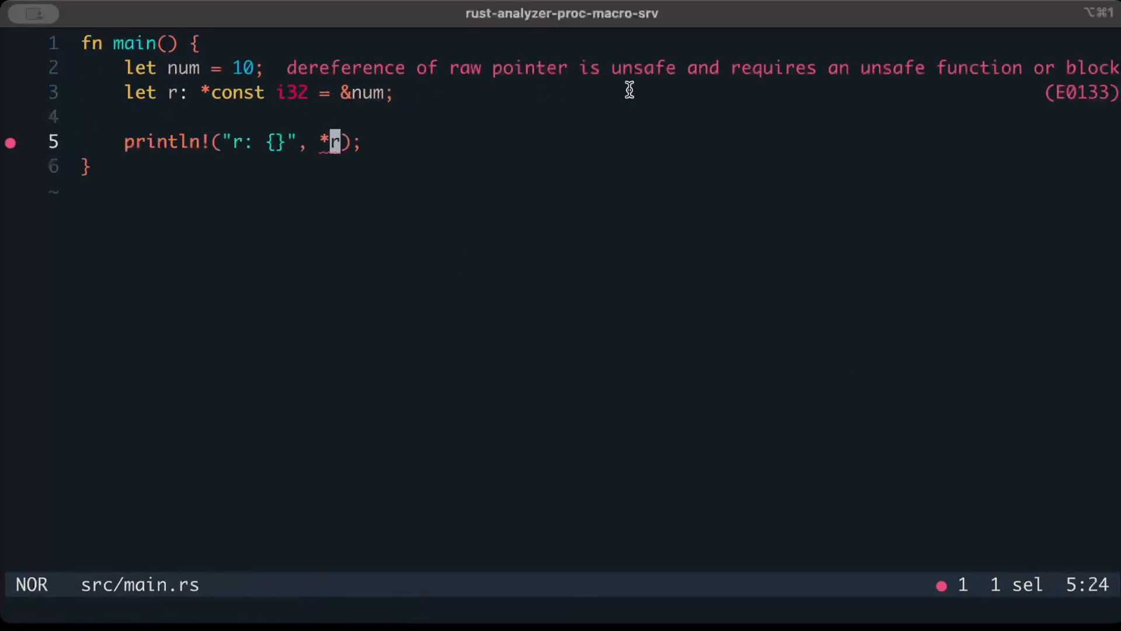
pyautogui.moveTo(890, 88)
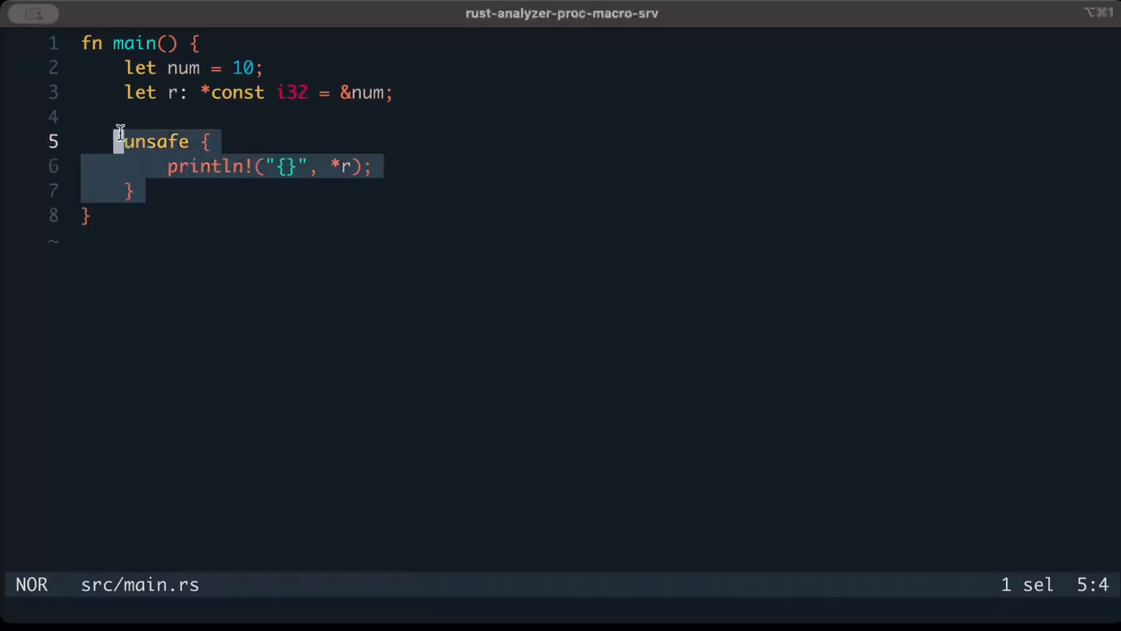
# Step: Run the raw pointer program with cargo run in a shell pane below main.rs
pyautogui.press('y')
pyautogui.write('car')
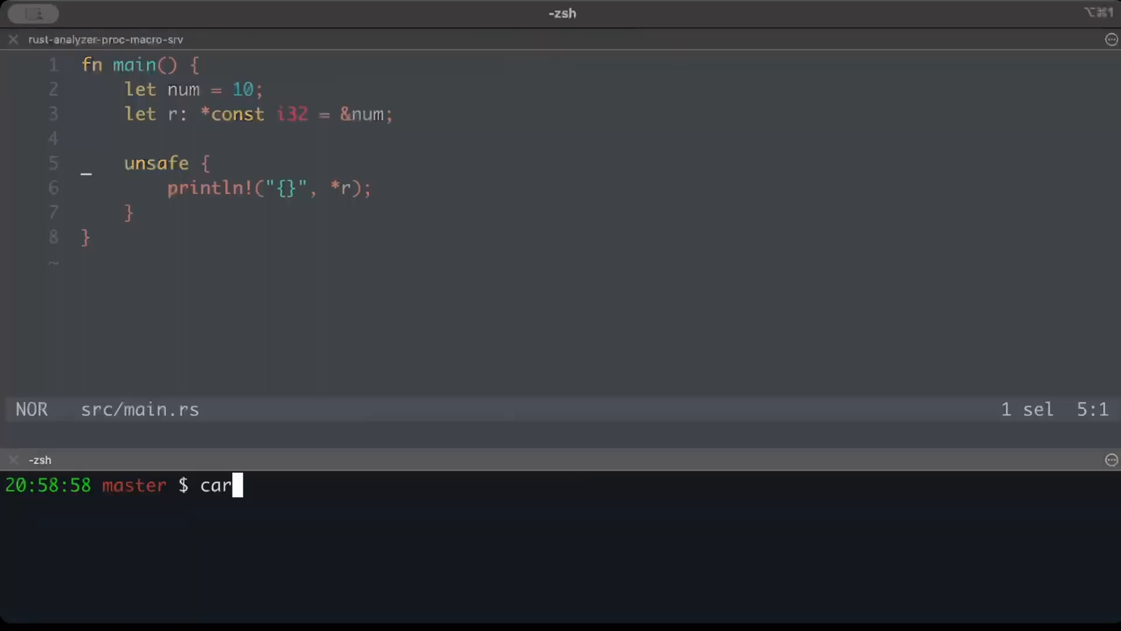
pyautogui.press('Return')
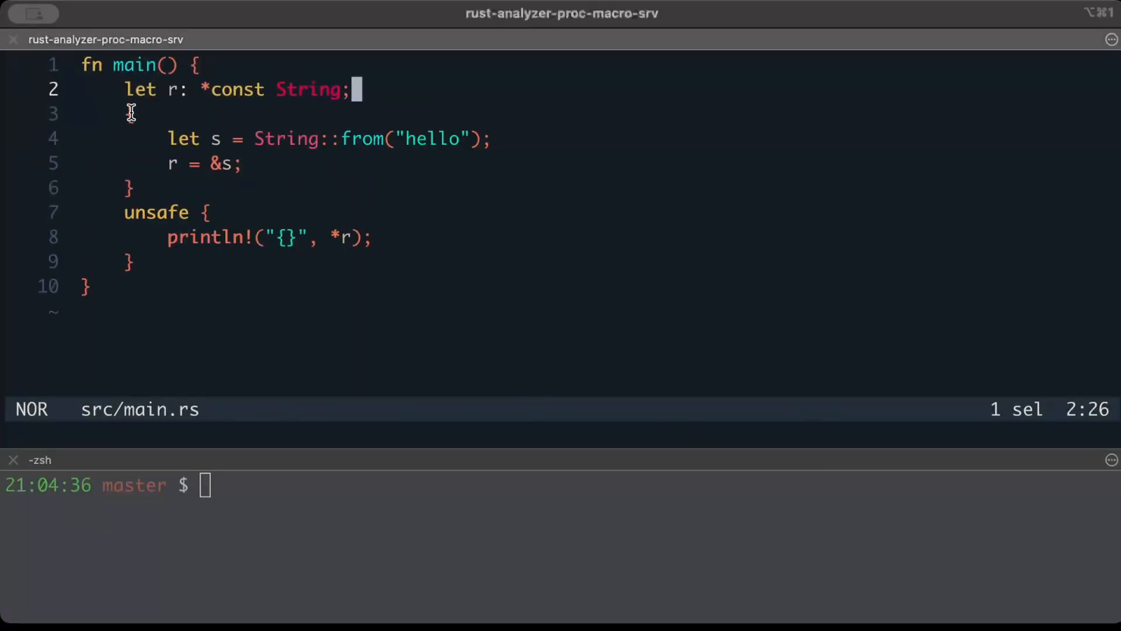
# Step: Make r a dangling *const String to an inner-block s and run cargo run --quiet twice, printing garbage
pyautogui.press('y')
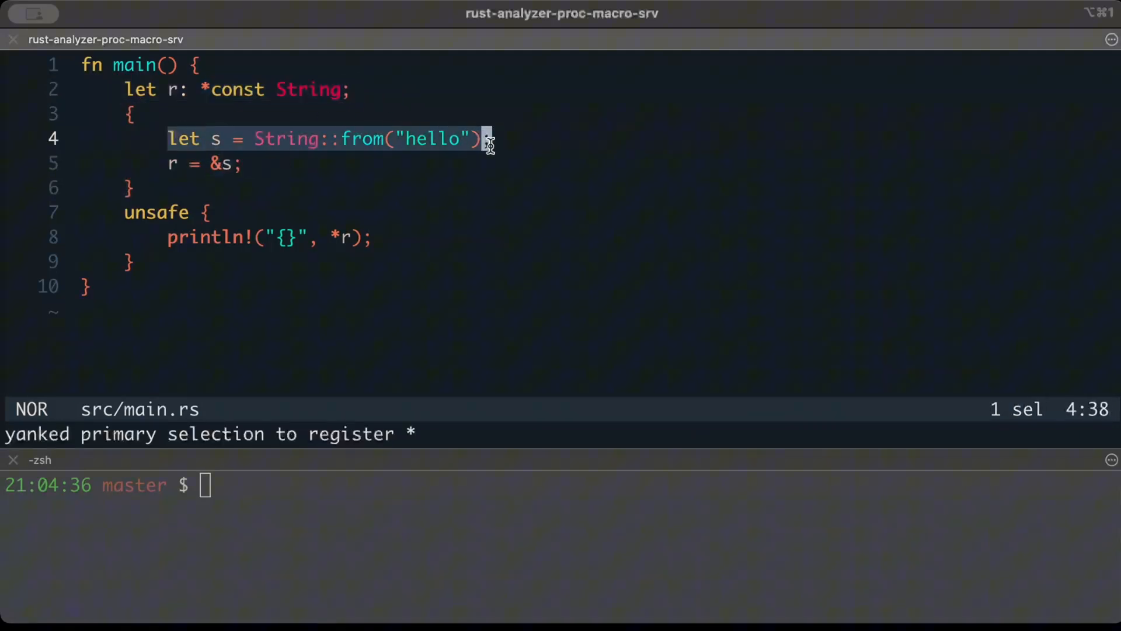
pyautogui.press('j')
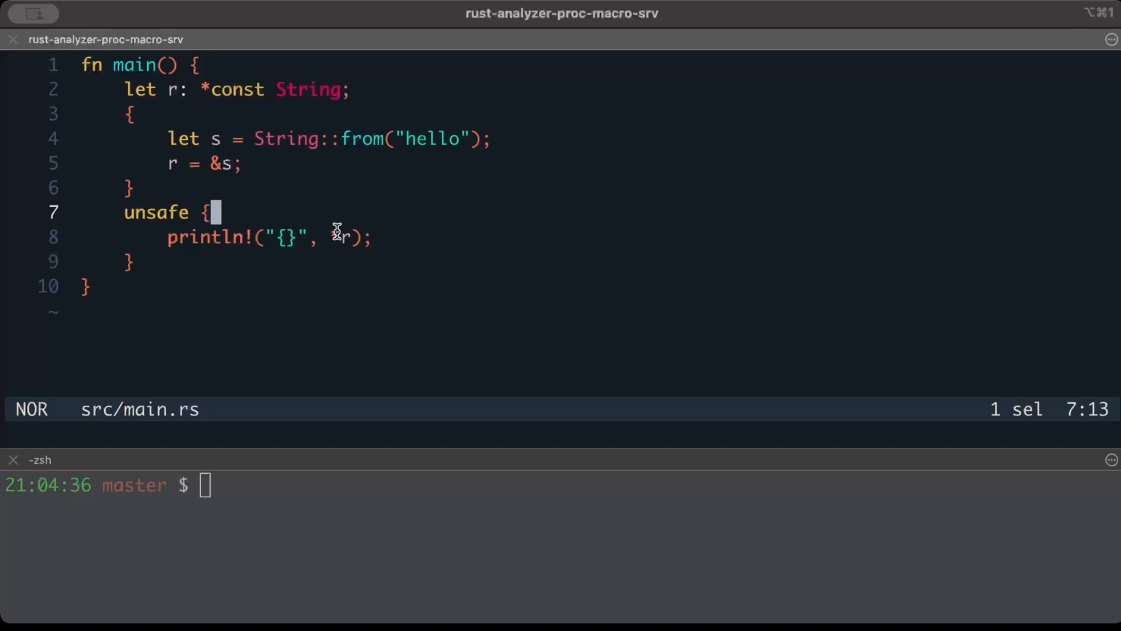
pyautogui.press('y')
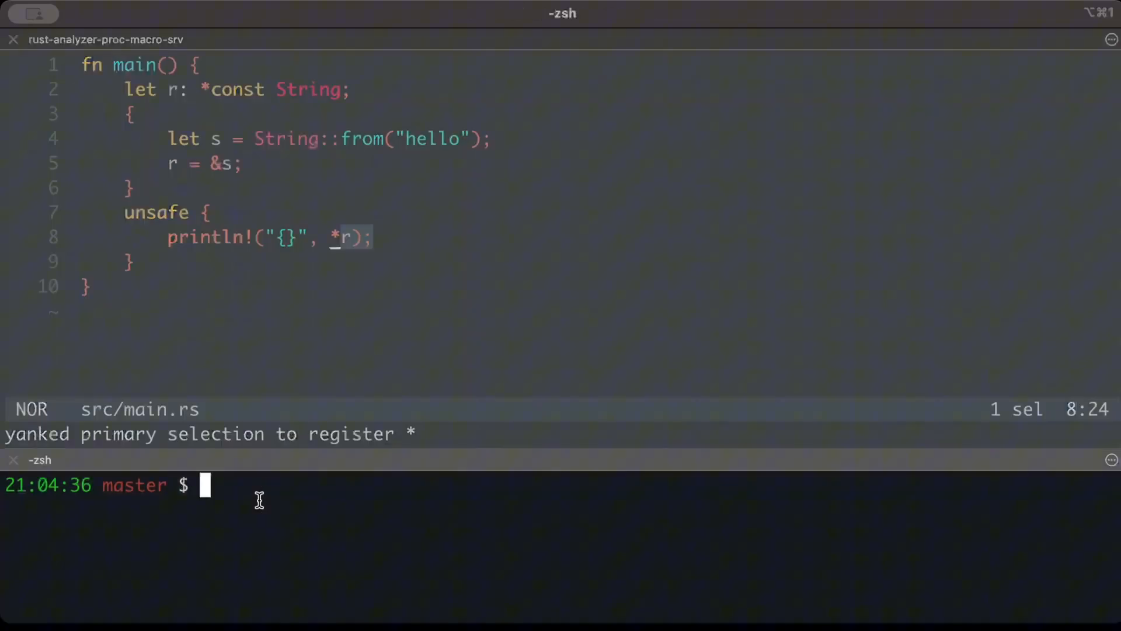
pyautogui.write('cargo run --quiet')
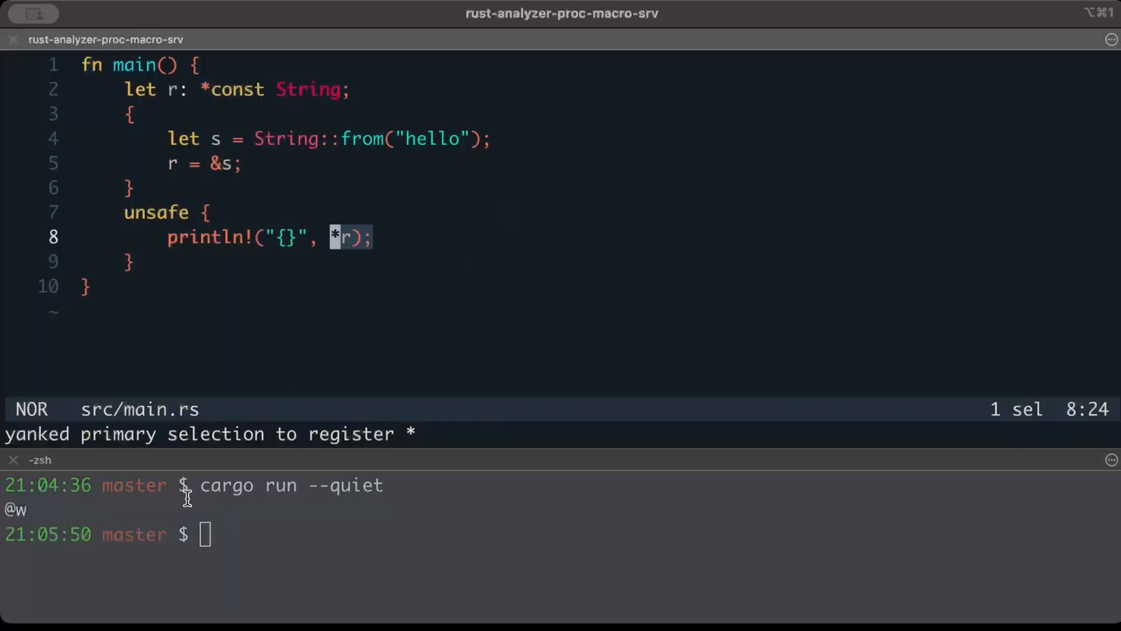
pyautogui.write('cargo run --quiet')
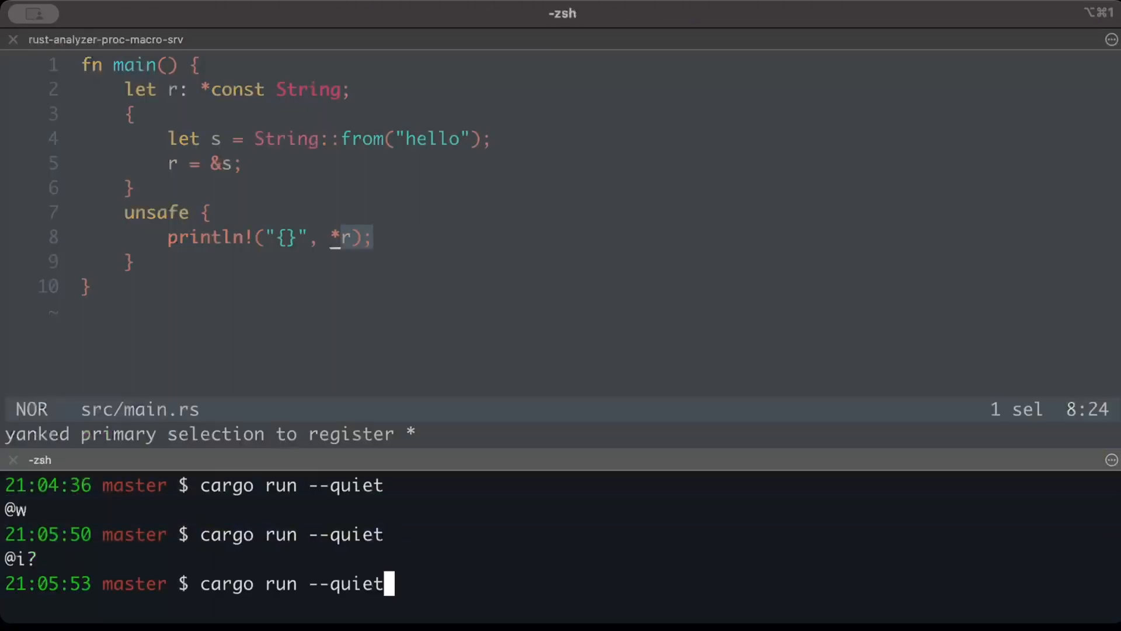
# Step: Rerun the demo, then use a safe &String reference and inspect the E0597 'dropped while borrowed' diagnostics
pyautogui.press('Return')
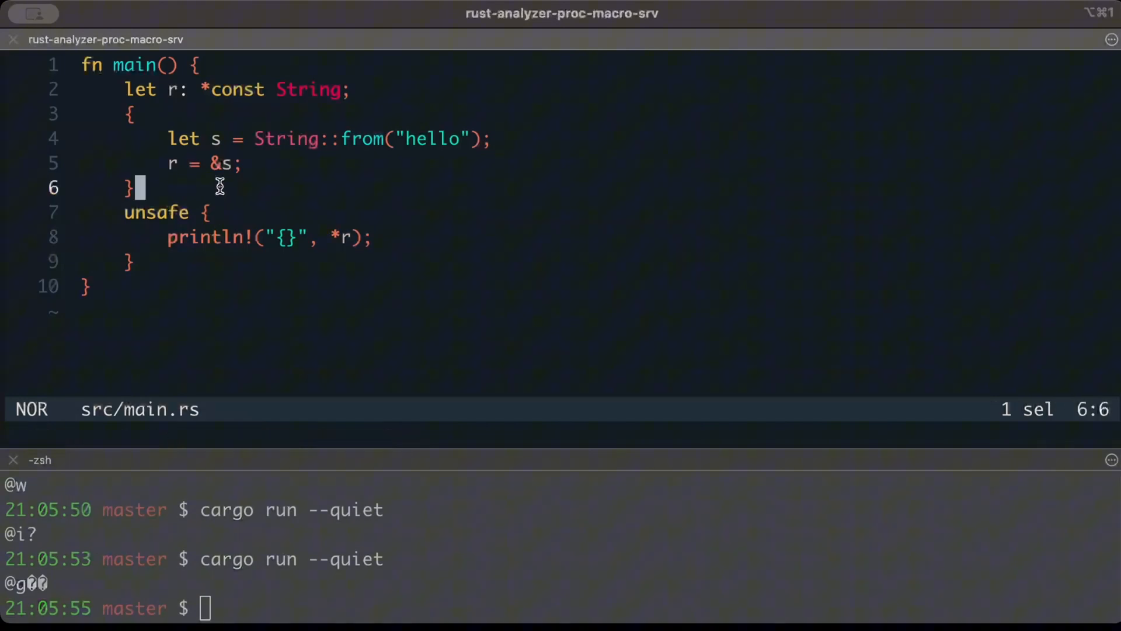
pyautogui.moveTo(204, 98)
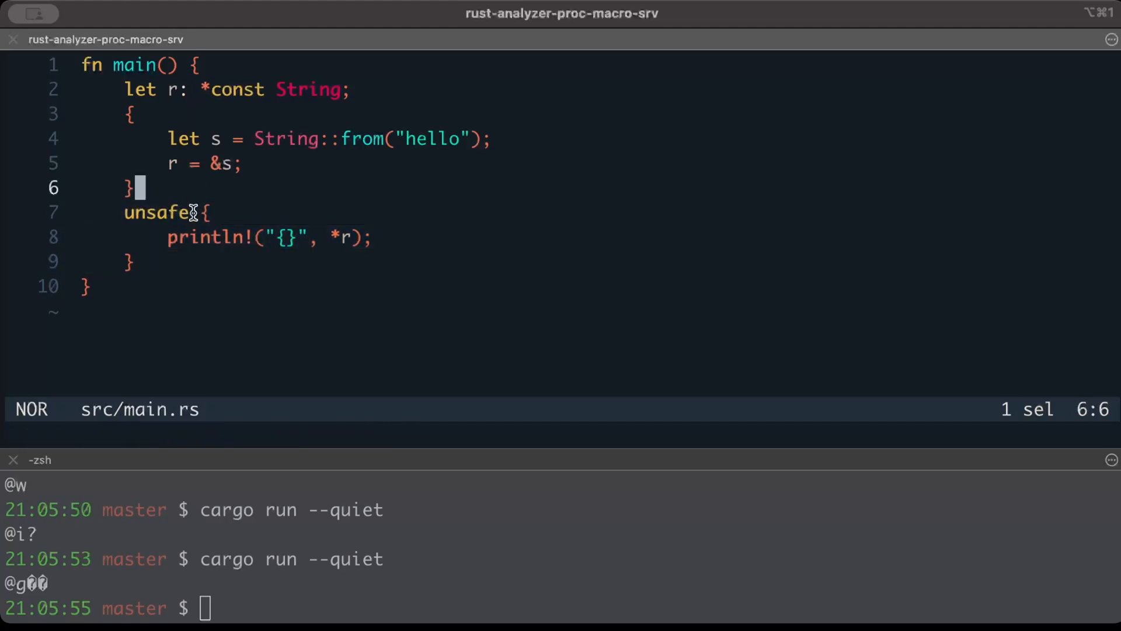
pyautogui.moveTo(178, 333)
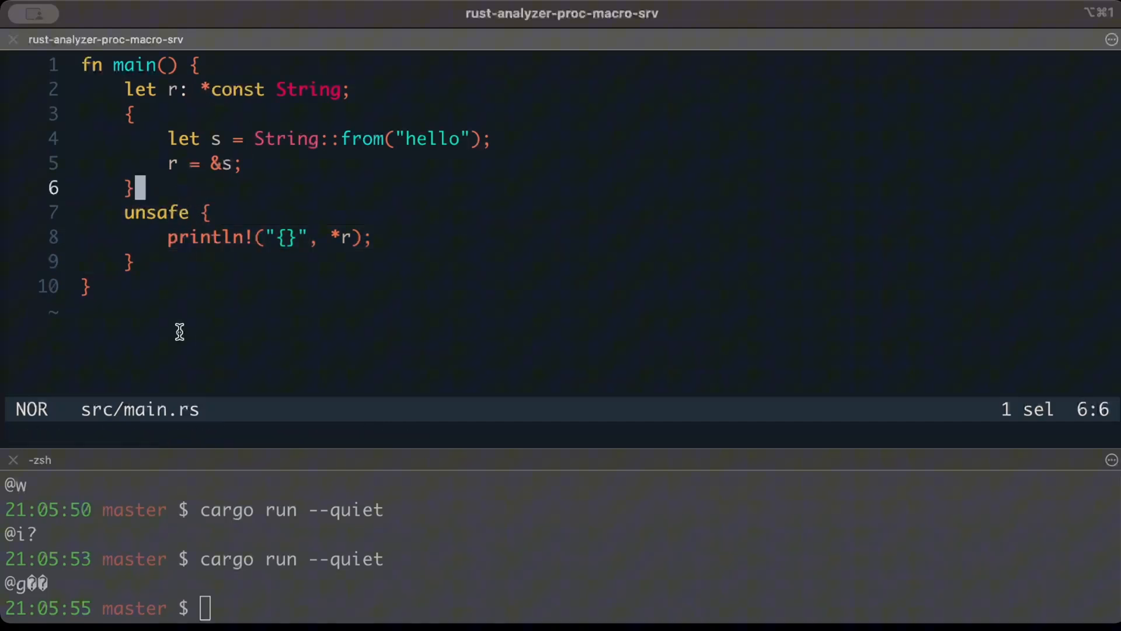
pyautogui.moveTo(150, 182)
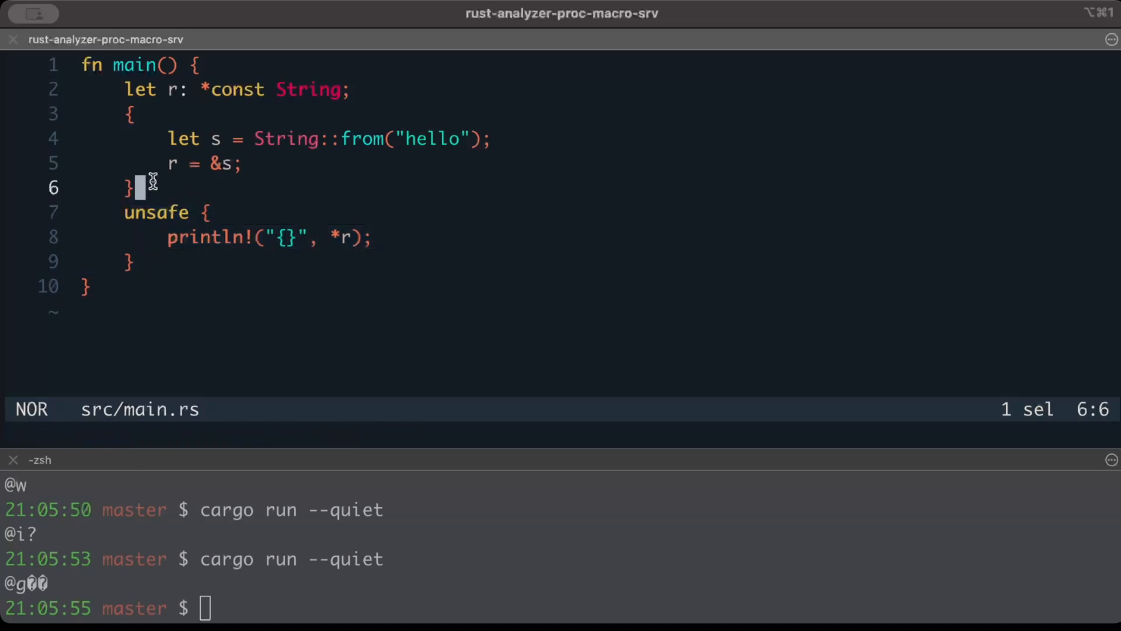
pyautogui.moveTo(115, 224)
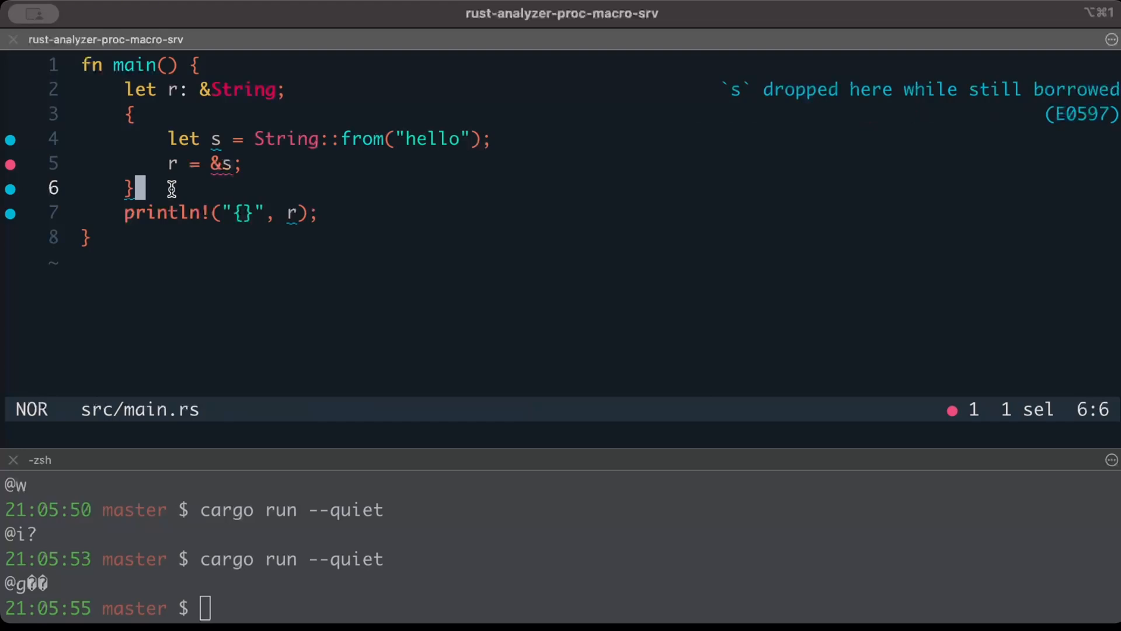
pyautogui.moveTo(155, 200)
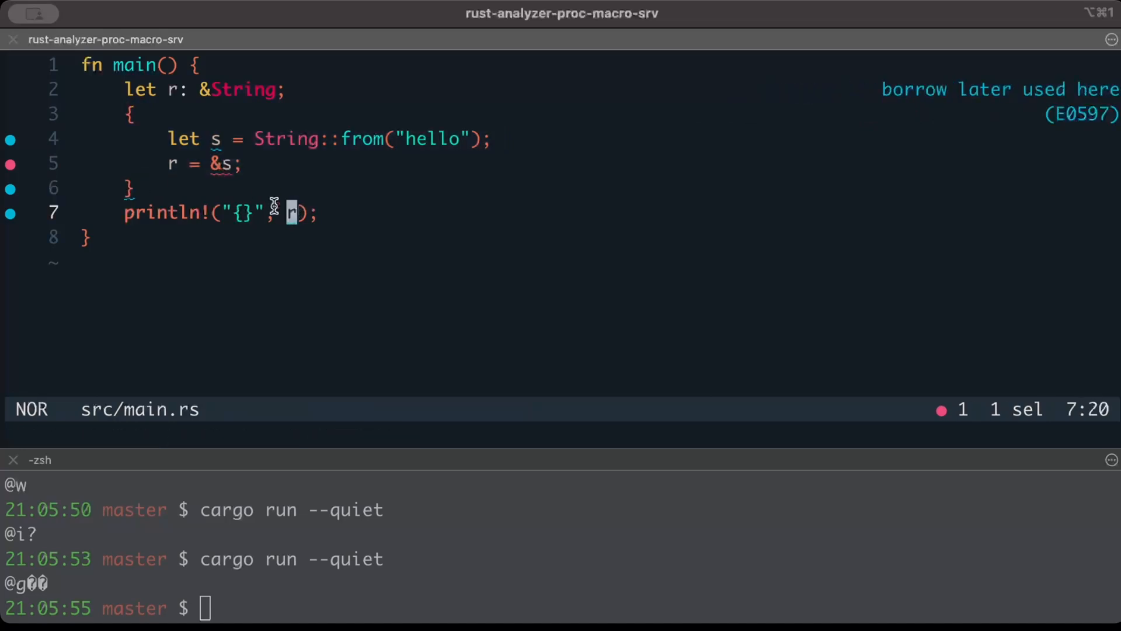
pyautogui.press('y')
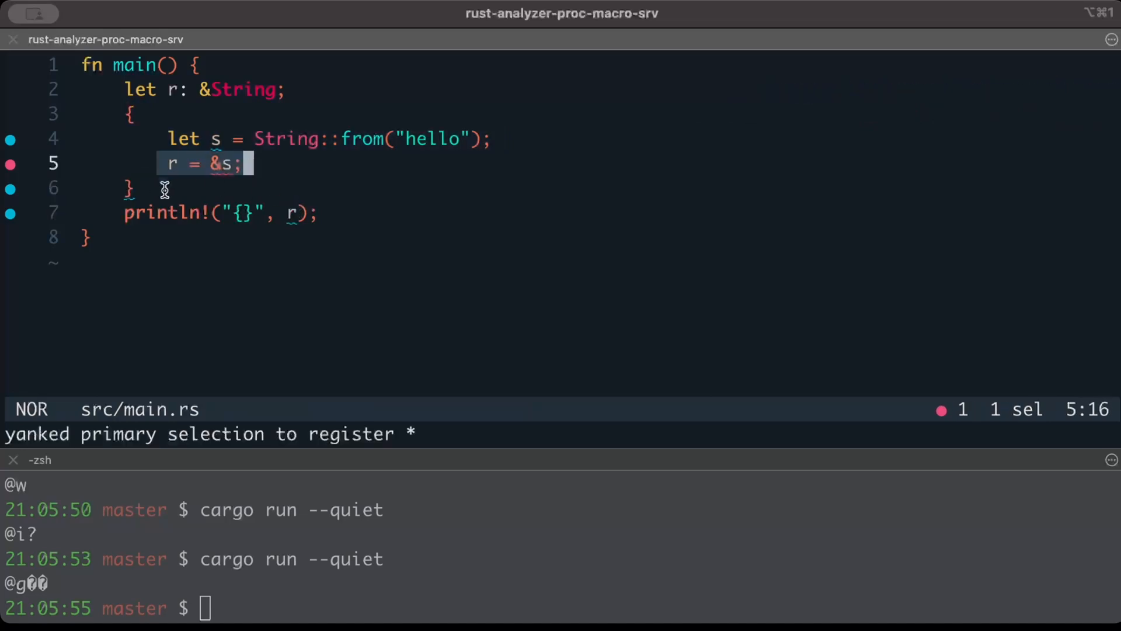
pyautogui.press('j')
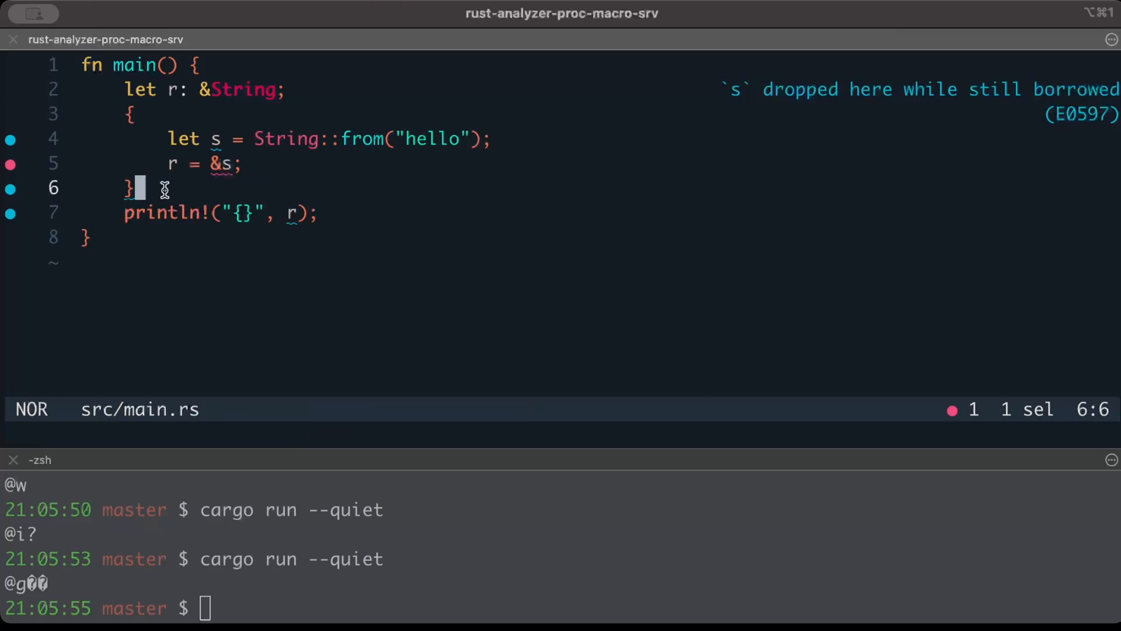
pyautogui.moveTo(341, 221)
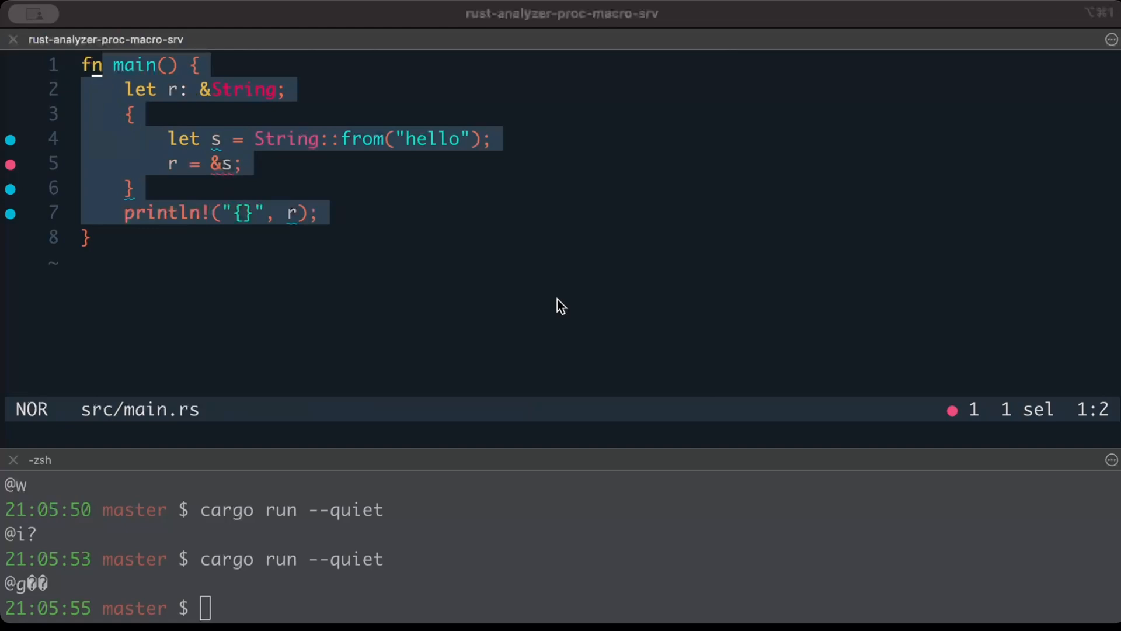
pyautogui.moveTo(36, 14)
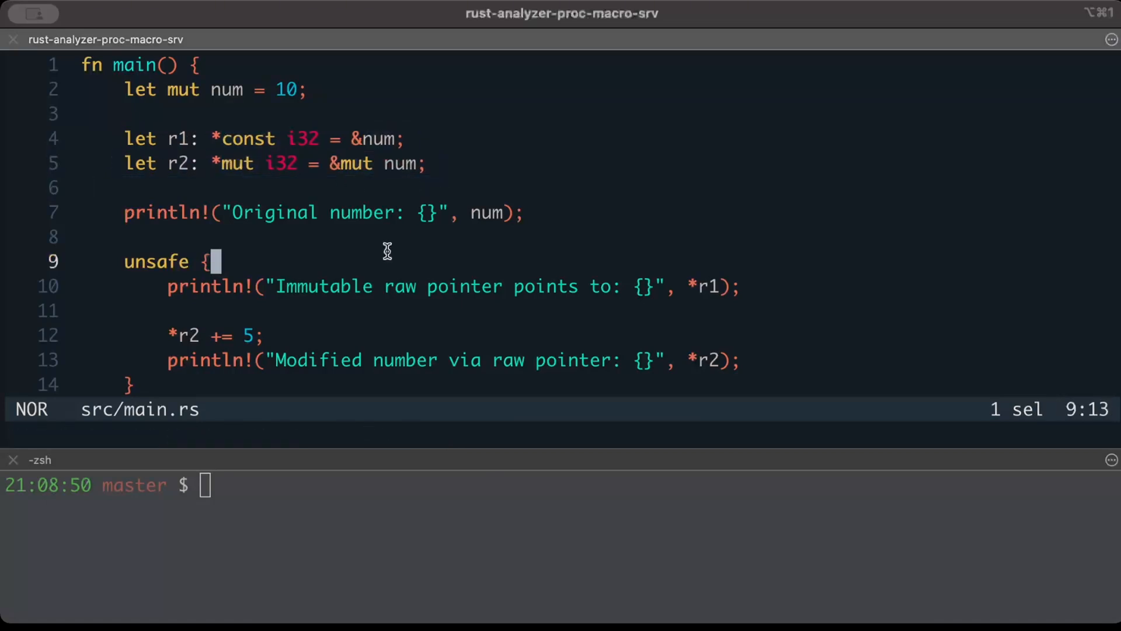
pyautogui.moveTo(468, 213)
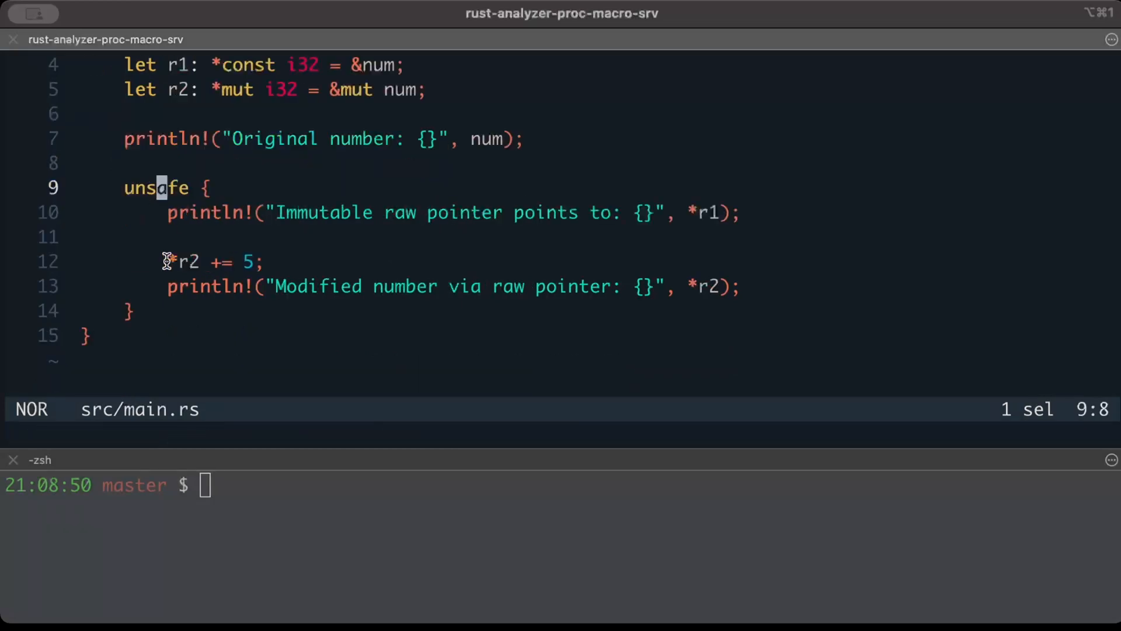
# Step: Run the r1/*const and r2/*mut i32 pointer example adding 5 to num with cargo run --quiet
pyautogui.click(205, 485)
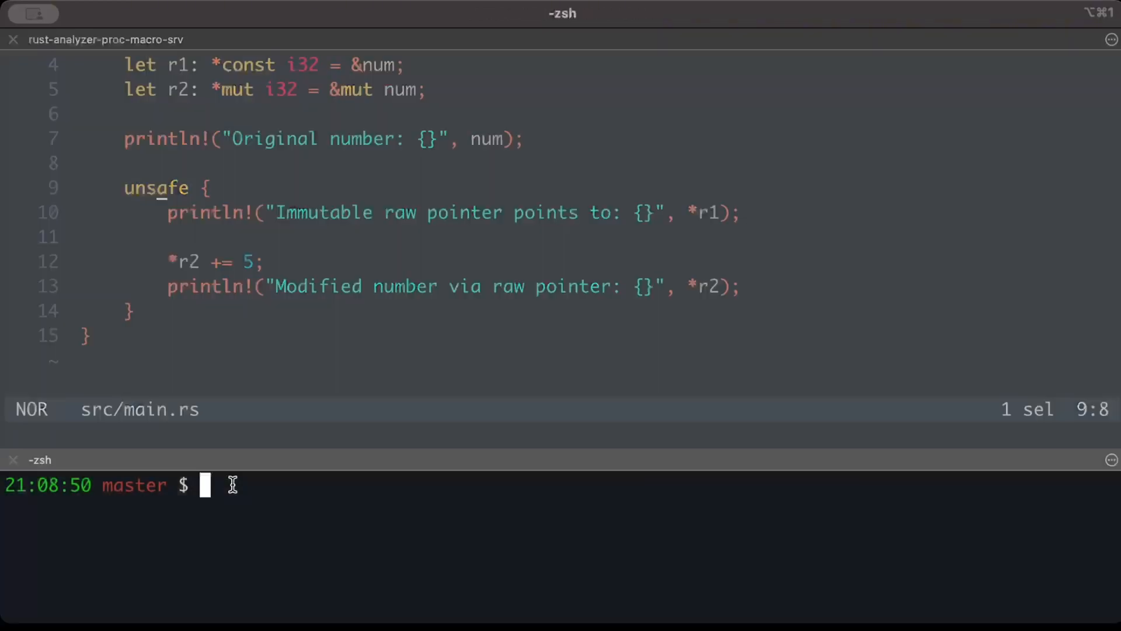
pyautogui.write('cargo run --qui')
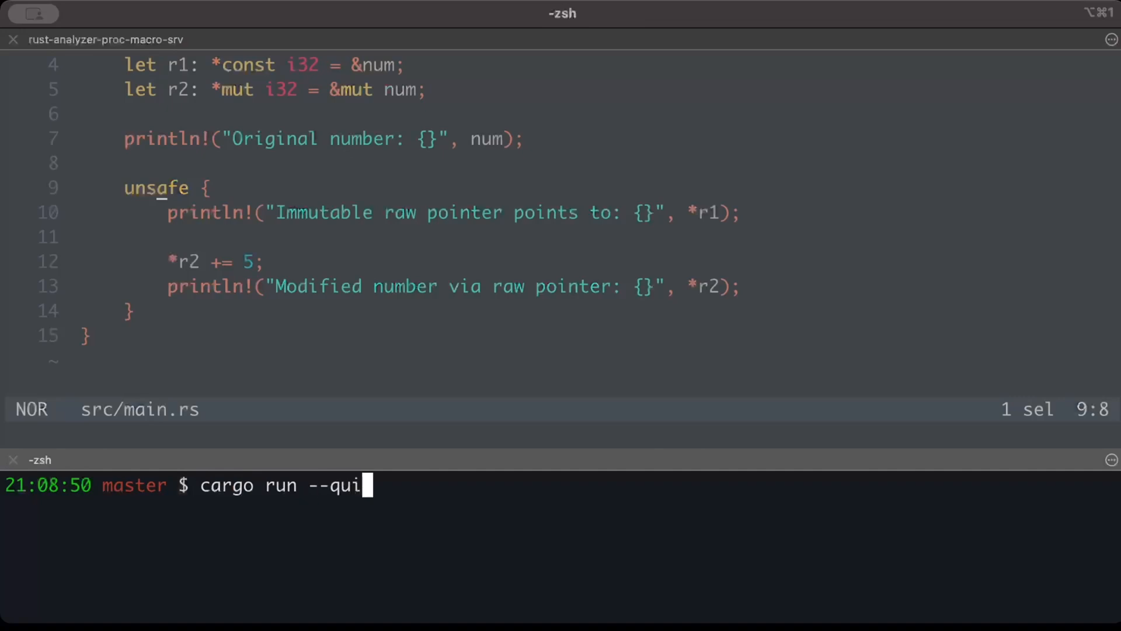
pyautogui.press('Return')
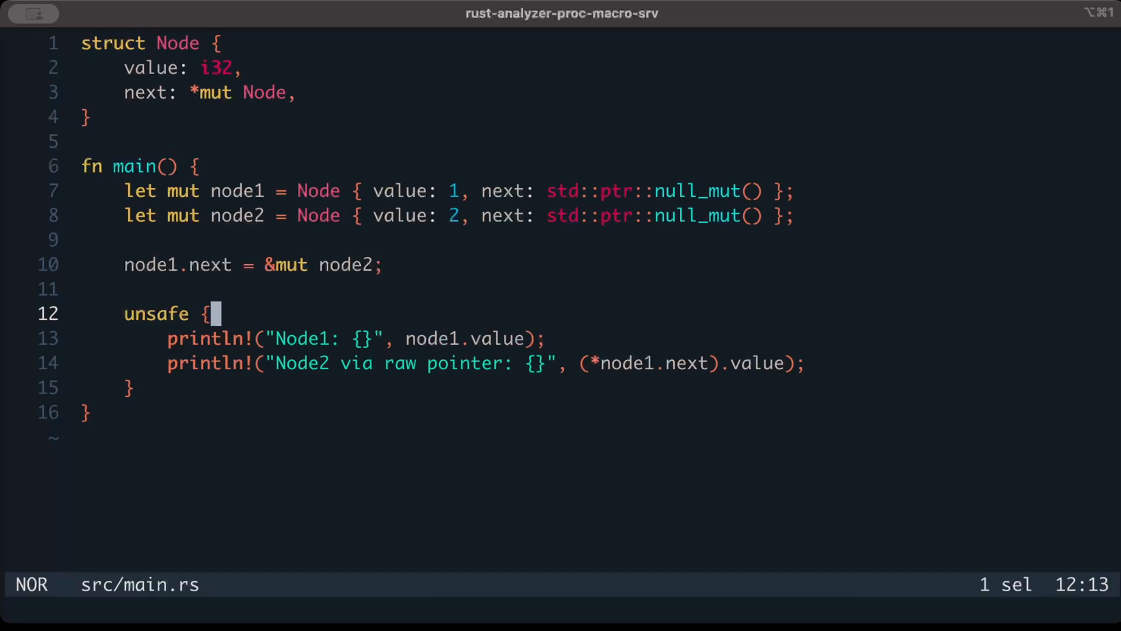
pyautogui.moveTo(378, 373)
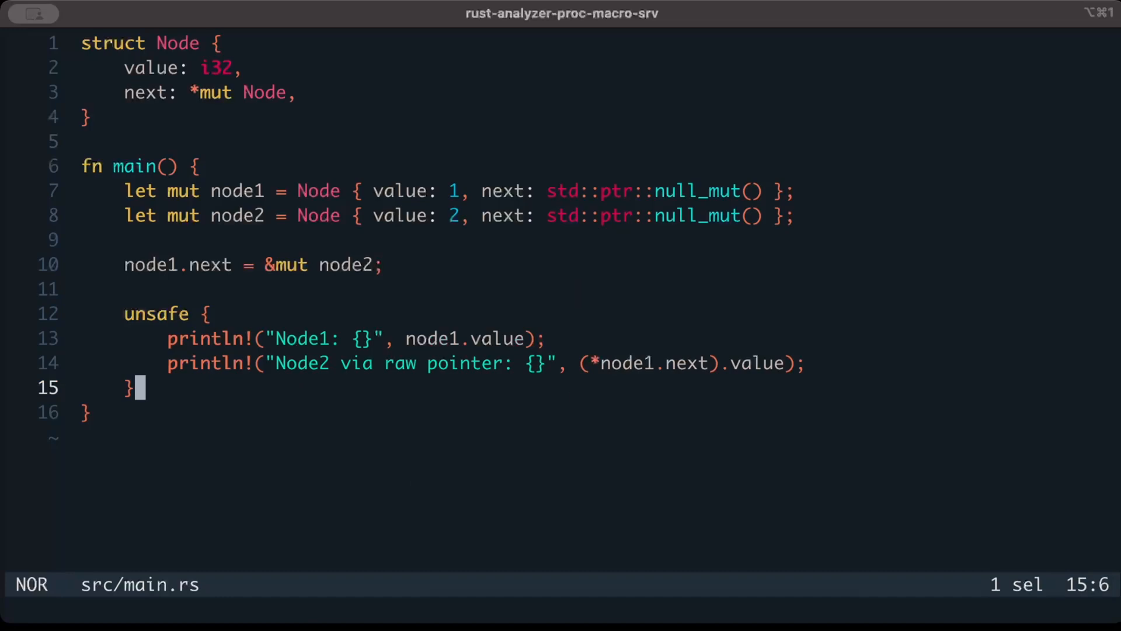
# Step: Write struct Node with a *mut Node next field linking node1 to node2 and print both values in unsafe
pyautogui.press('y')
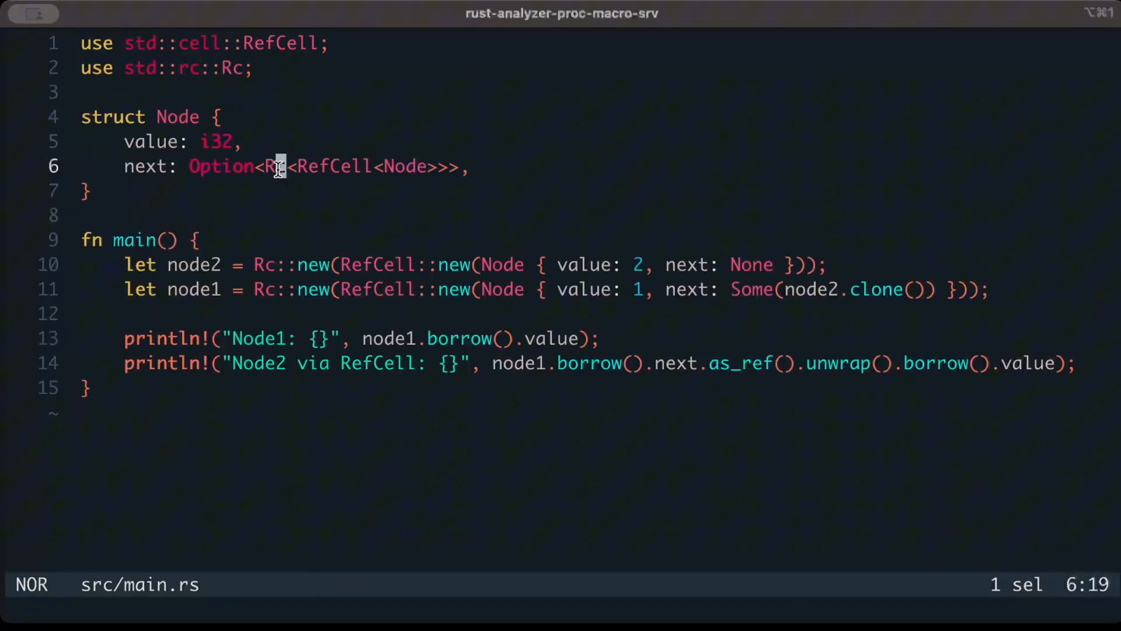
# Step: Link nodes via Option<Rc<RefCell<Node>>> and yank the Rc<RefCell<Node>> field type
pyautogui.press('y')
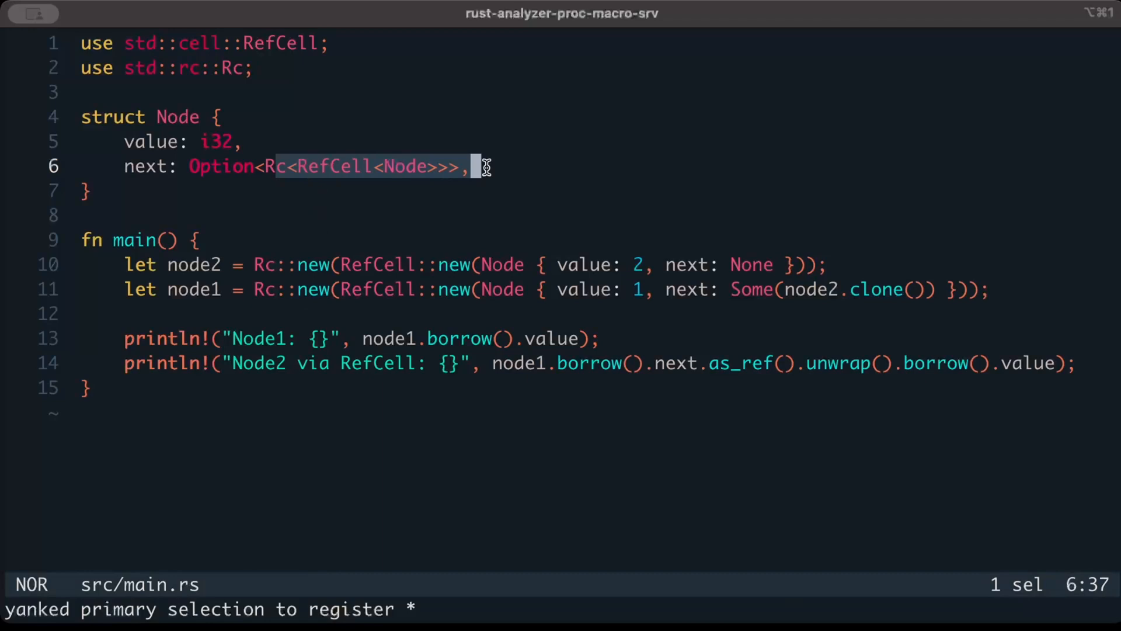